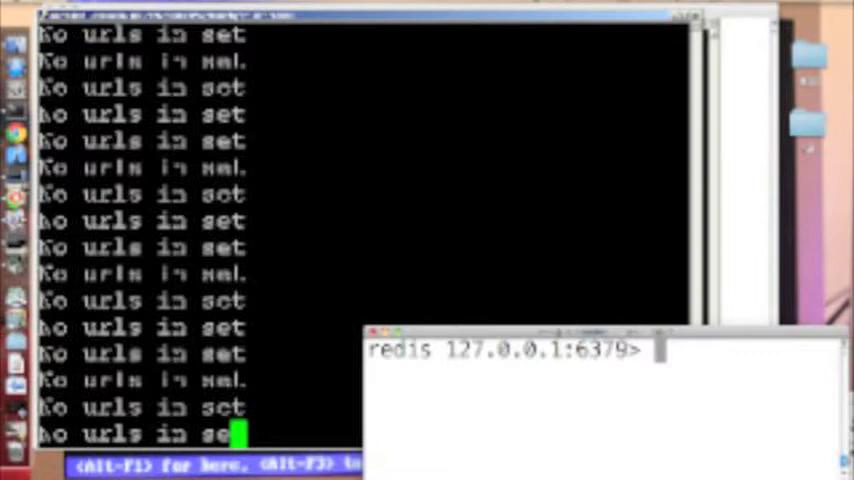
{"action": "type", "text": "sad"}
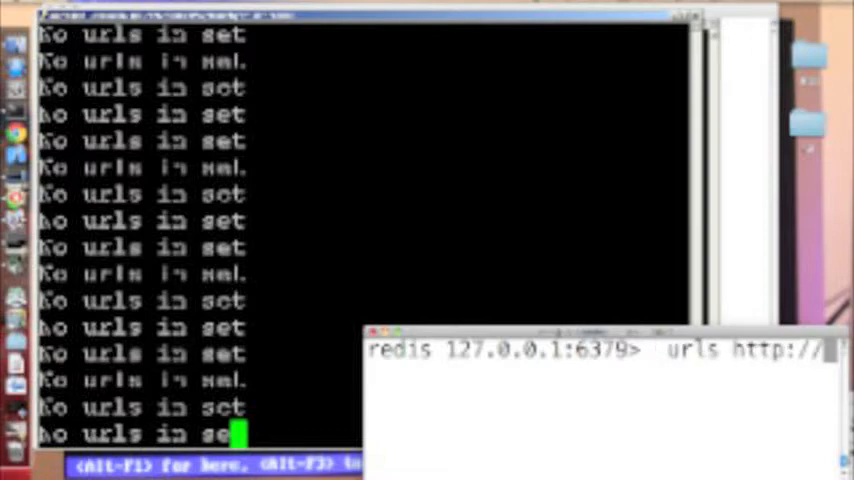
{"action": "type", "text": "ttp://www.dig"}
{"action": "left_click", "coordinate": [364, 37]}
{"action": "type", "text": "./hwc > /dev/null &"}
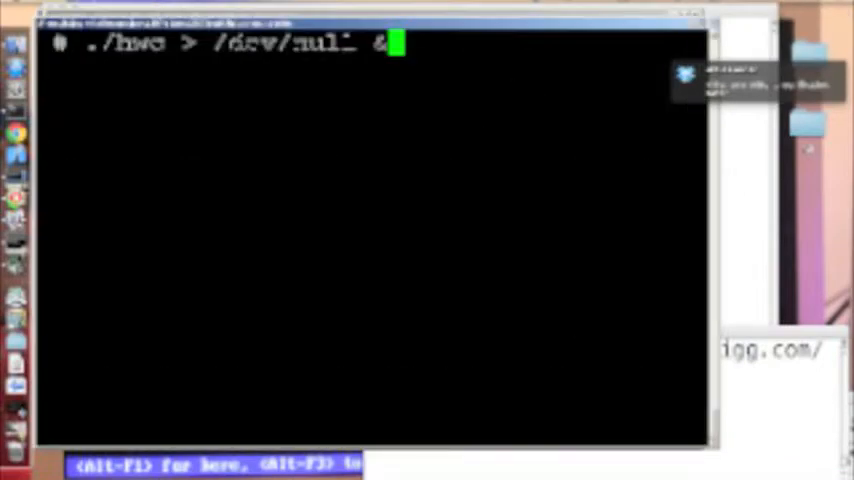
Start the crawler with './hwc > /dev/null &' as background job 1, discarding its output.
{"action": "key", "text": "Return"}
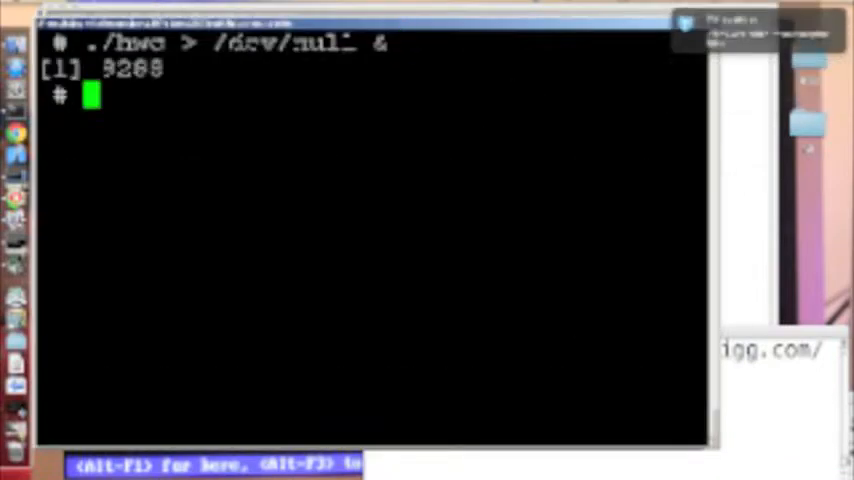